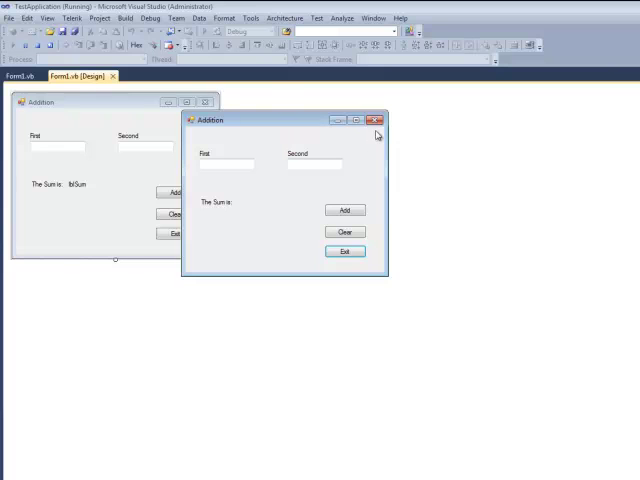
Close the Addition test app, open the Section 8 assignment, and begin adding an attachment.
left_click(376, 120)
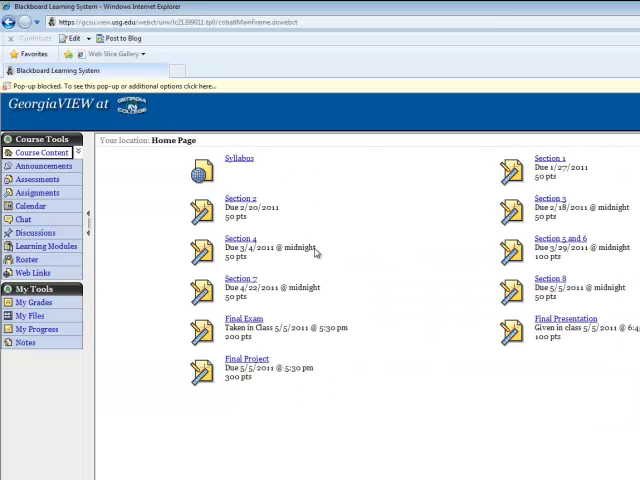
left_click(549, 278)
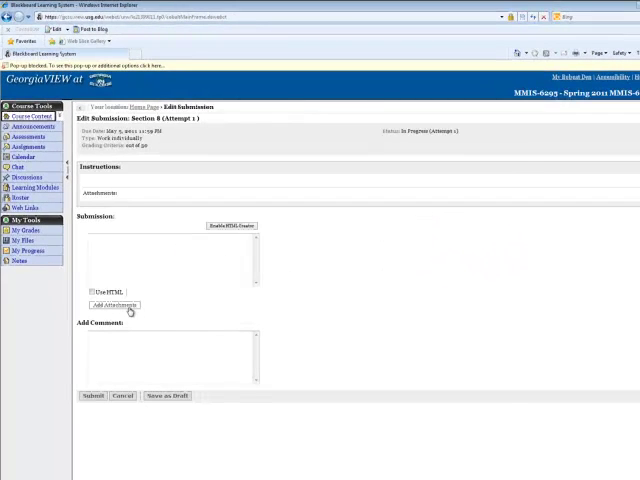
left_click(113, 304)
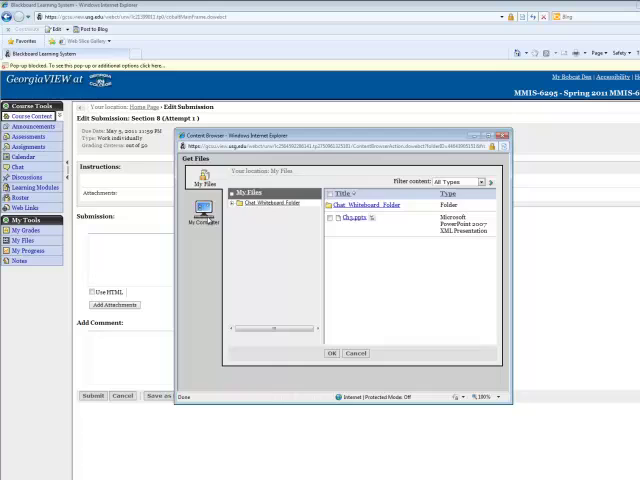
Browse My Computer into the TestApplication project folders to find the build output.
left_click(200, 213)
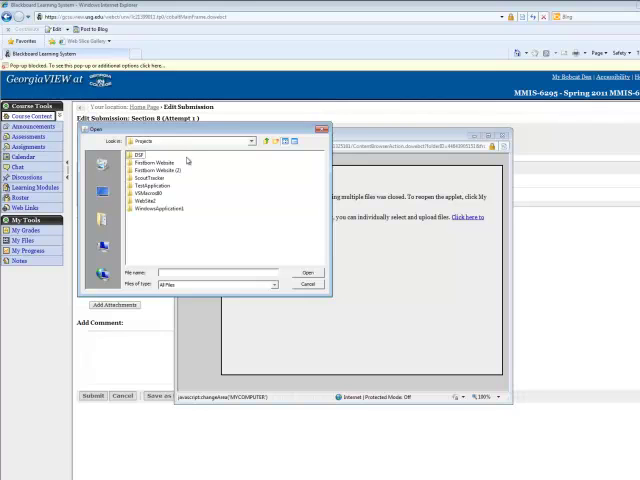
mouse_move(203, 195)
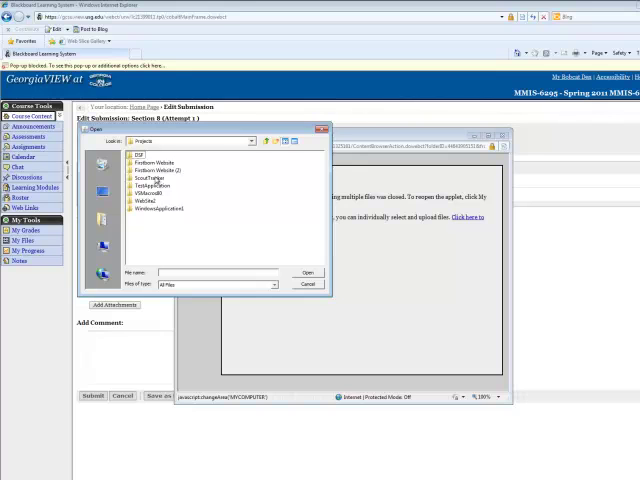
left_click(155, 186)
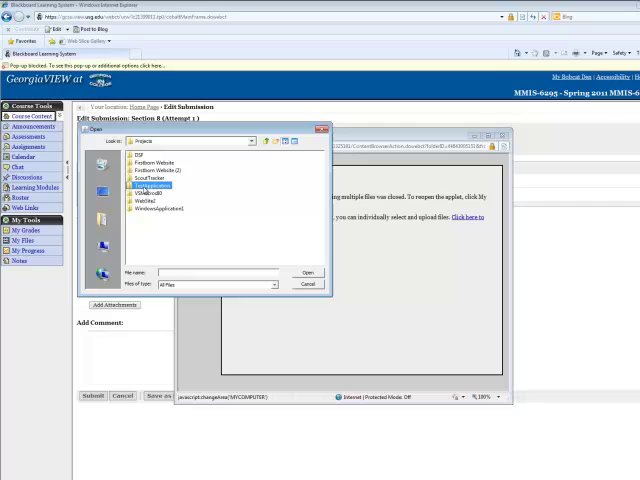
double_click(151, 185)
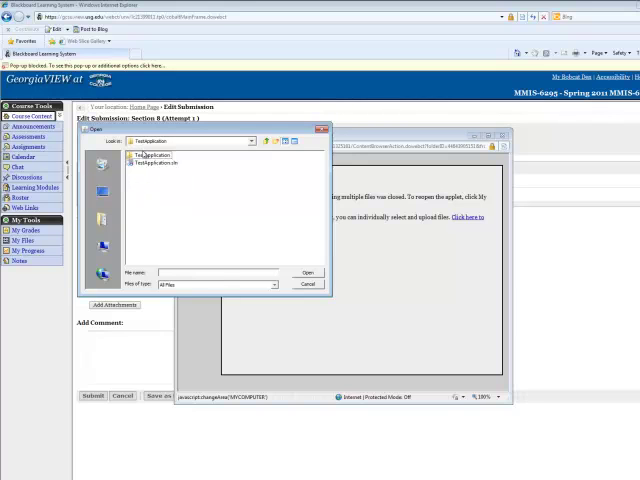
double_click(152, 155)
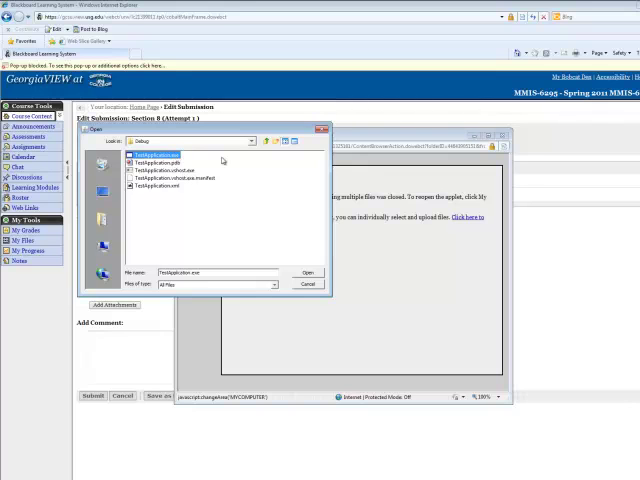
mouse_move(273, 202)
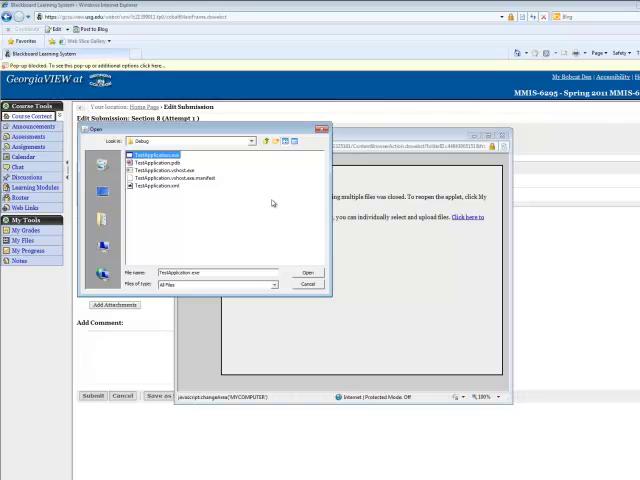
mouse_move(189, 426)
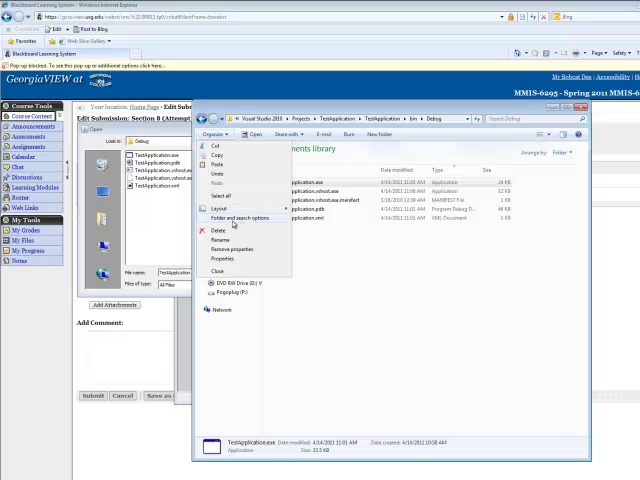
Uncheck 'Hide extensions for known file types' in Folder Options and apply.
left_click(222, 217)
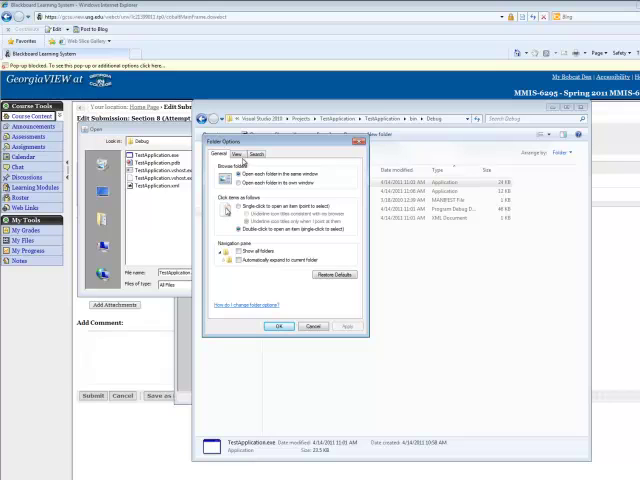
left_click(240, 153)
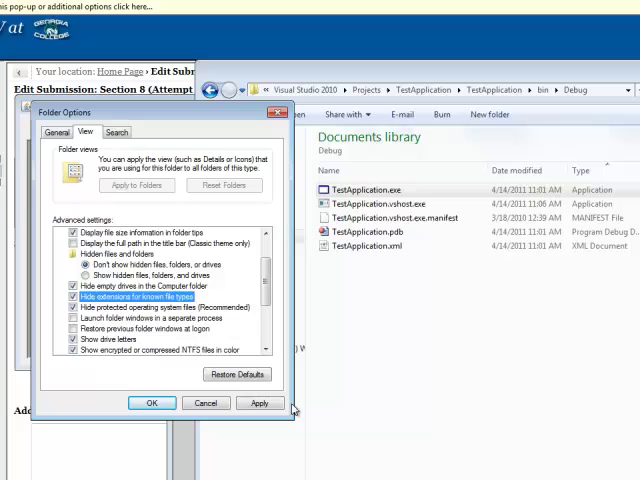
left_click(259, 403)
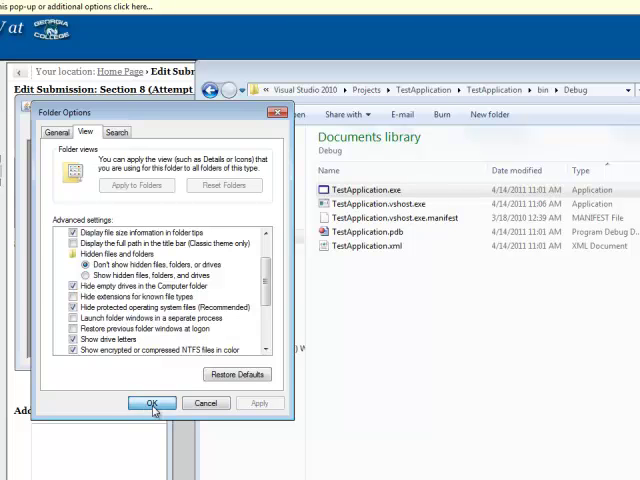
left_click(151, 403)
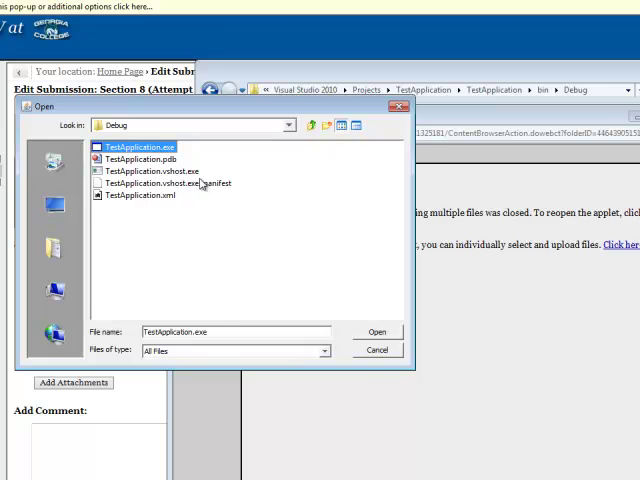
mouse_move(232, 192)
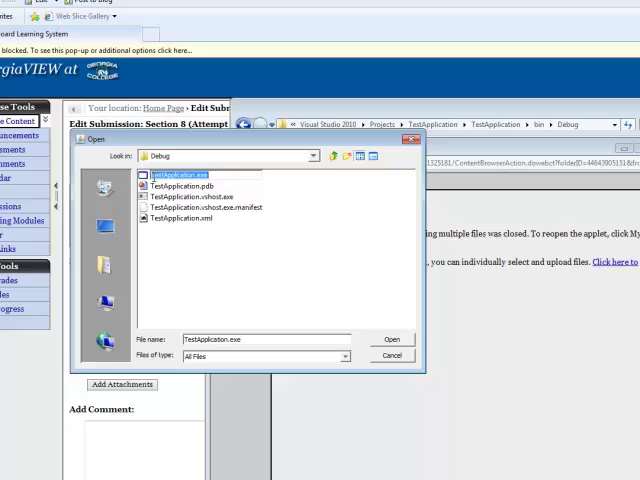
Attach TestApplication.exe to the submission, then download the attached file.
left_click(391, 339)
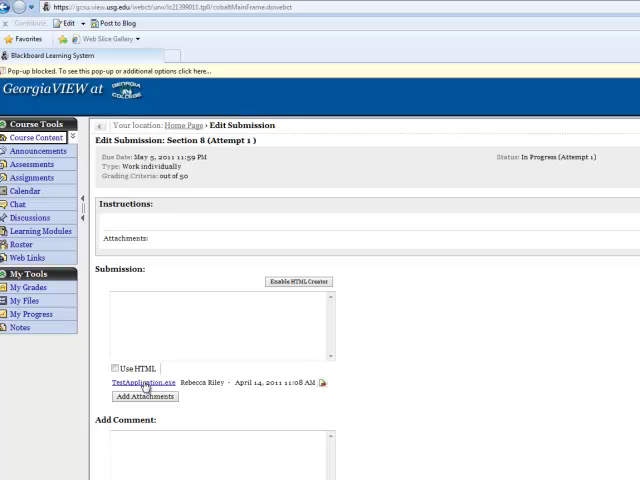
left_click(144, 381)
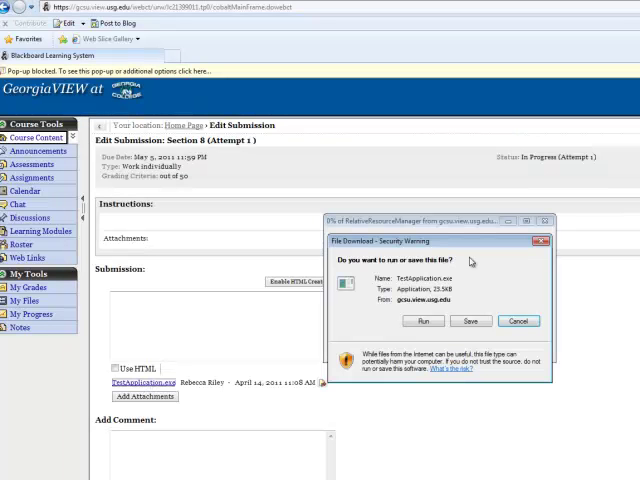
Run the downloaded TestApplication.exe, add 8 and 2 to get 10, and exit.
left_click(424, 321)
type("2")
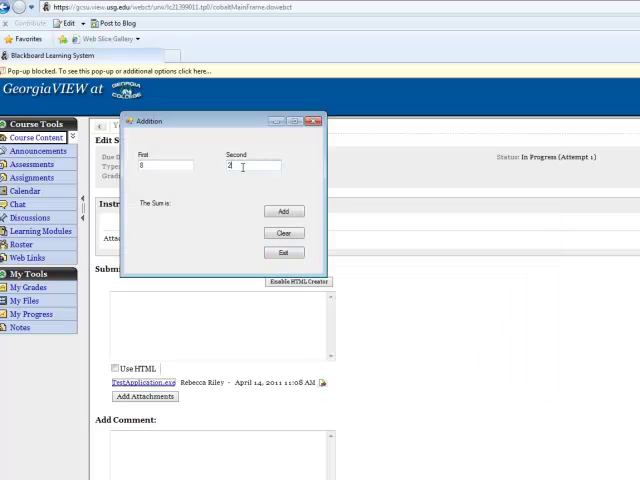
left_click(284, 211)
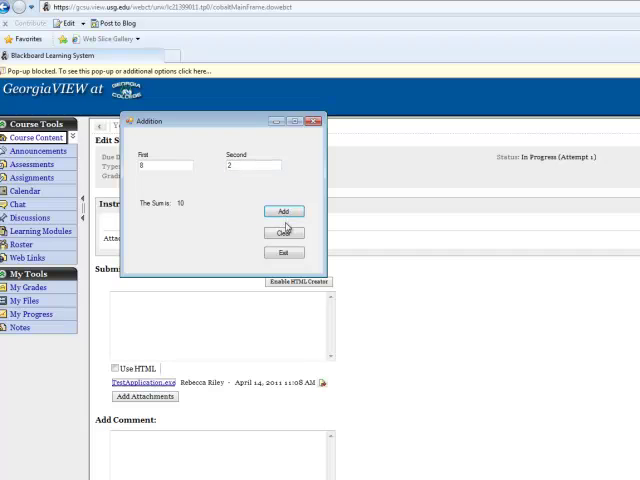
left_click(285, 252)
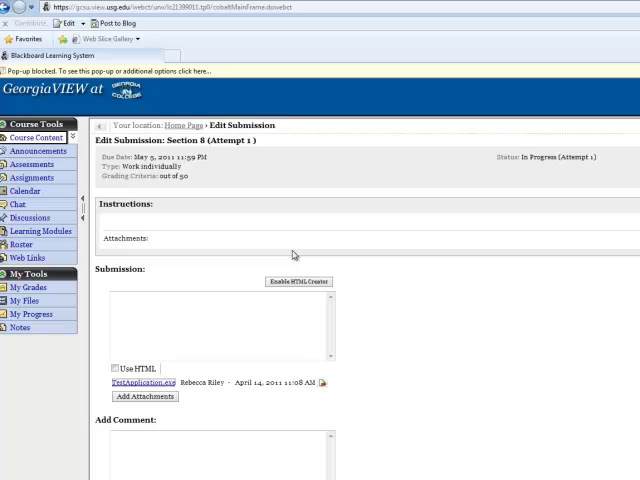
mouse_move(355, 375)
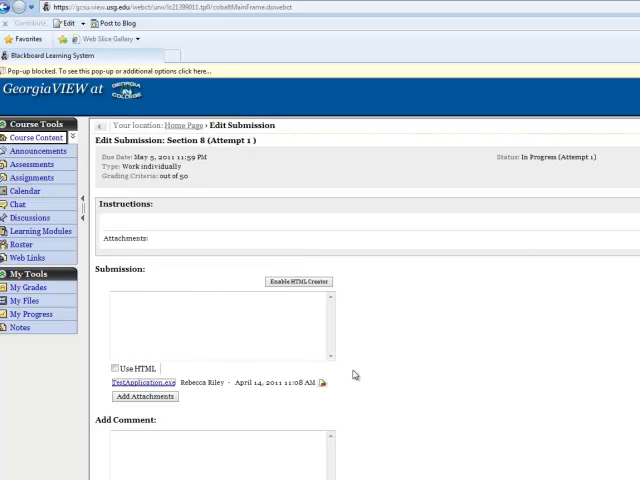